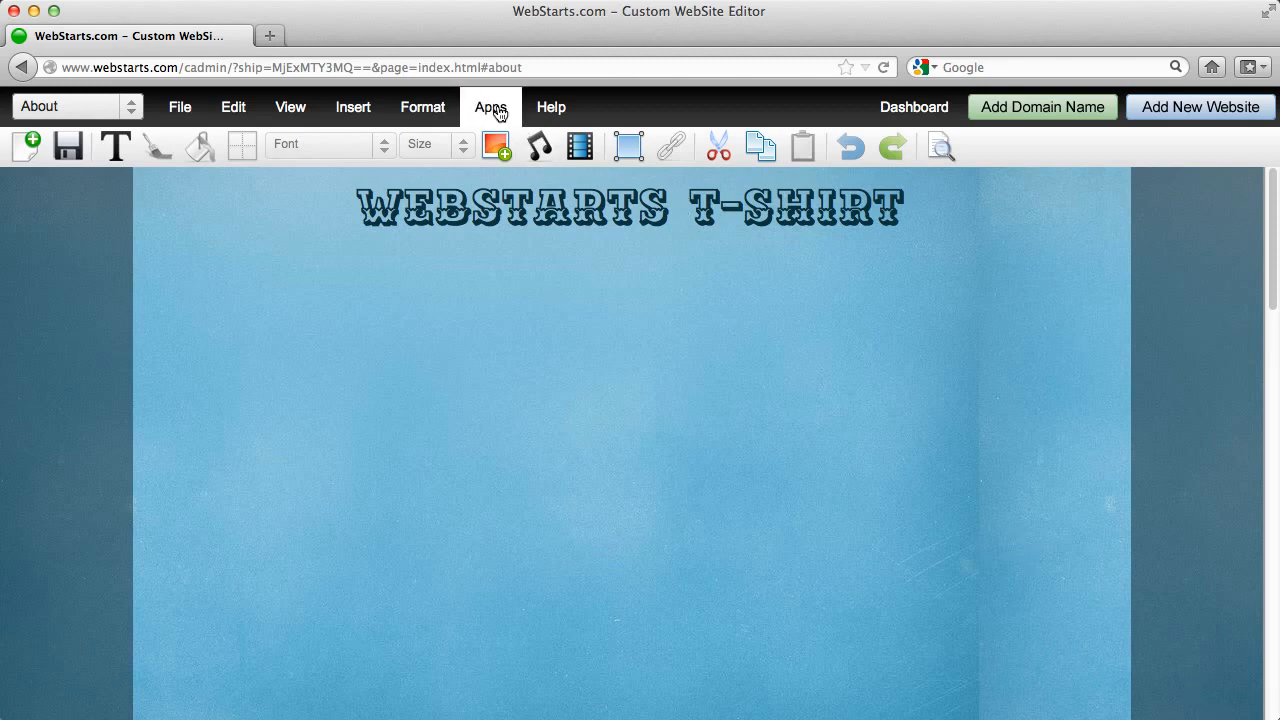
- Launch the Sell Products shopping cart wizard from the Apps menu
click(487, 107)
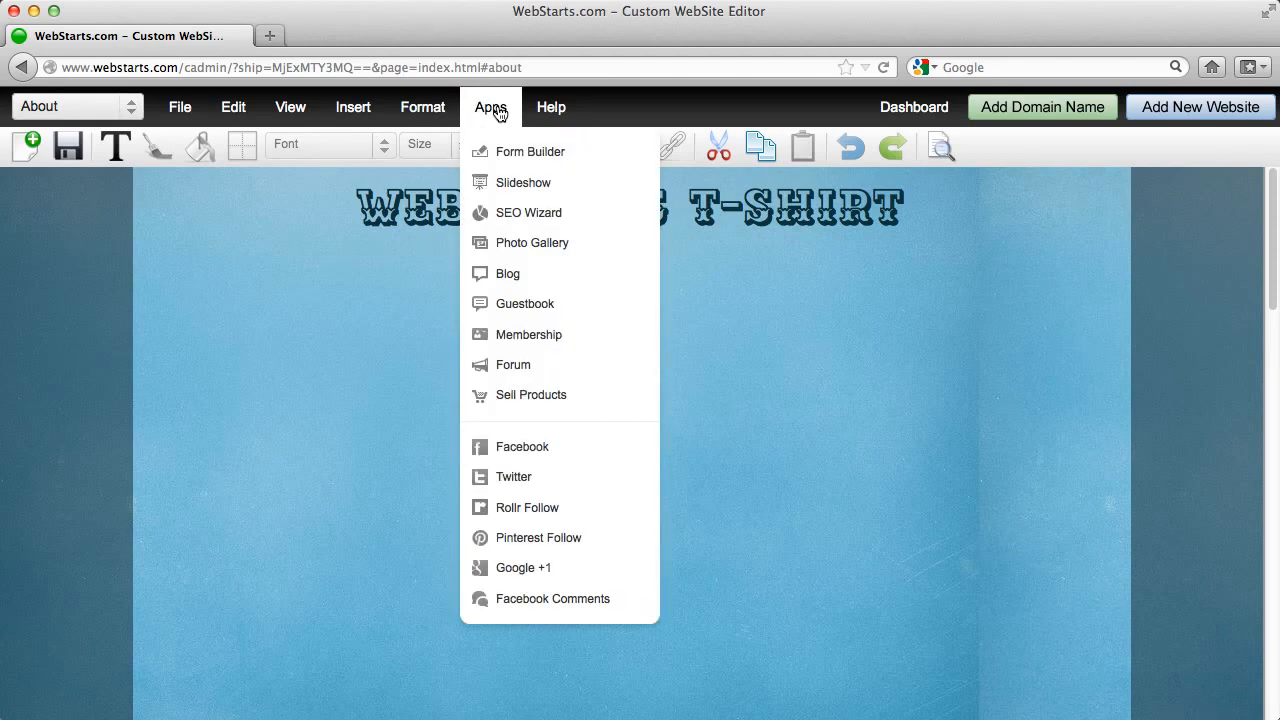
mouse_move(512, 160)
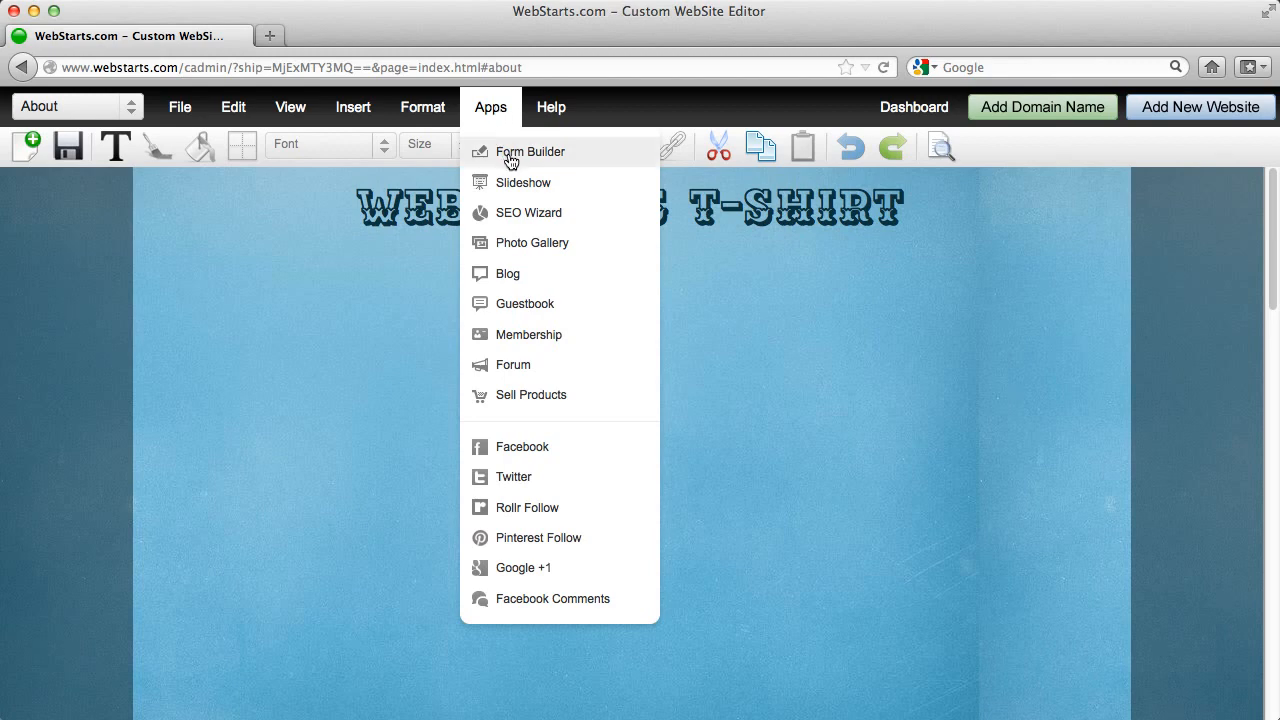
mouse_move(565, 405)
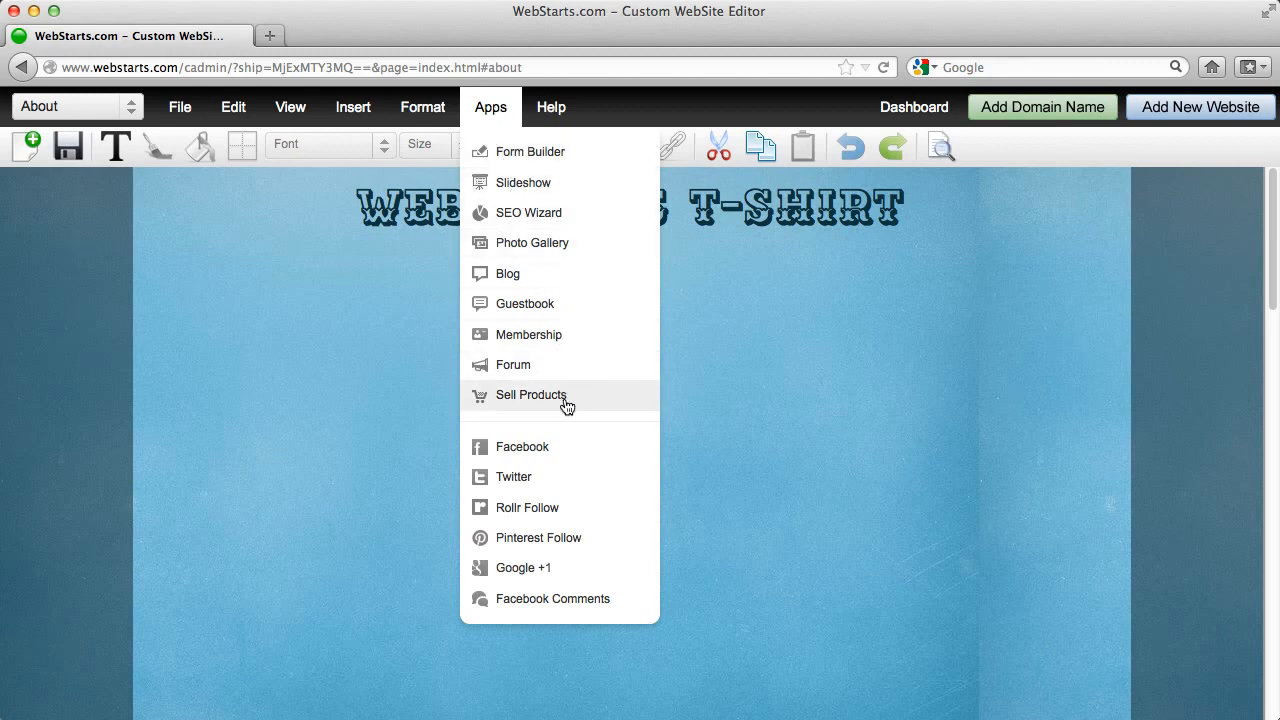
click(533, 395)
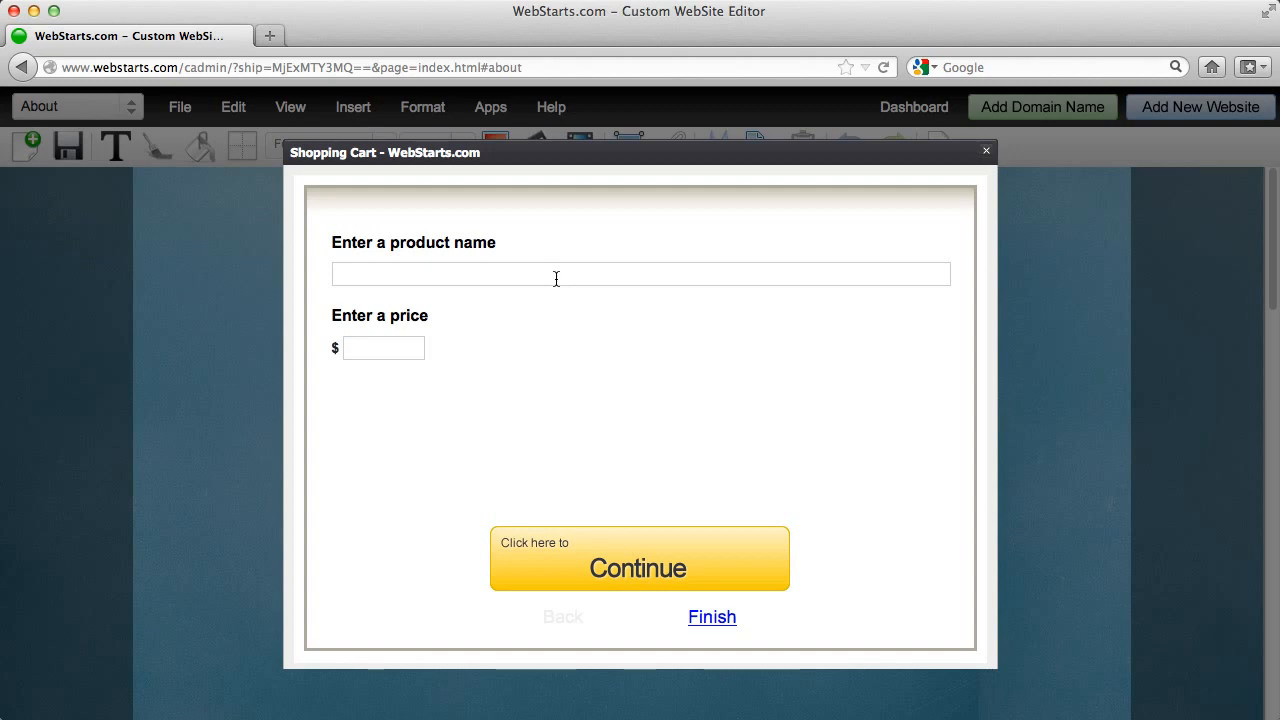
- Name the product 'WebStarts T-Shirt', price it at 14.99, and continue
text(WebStarts)
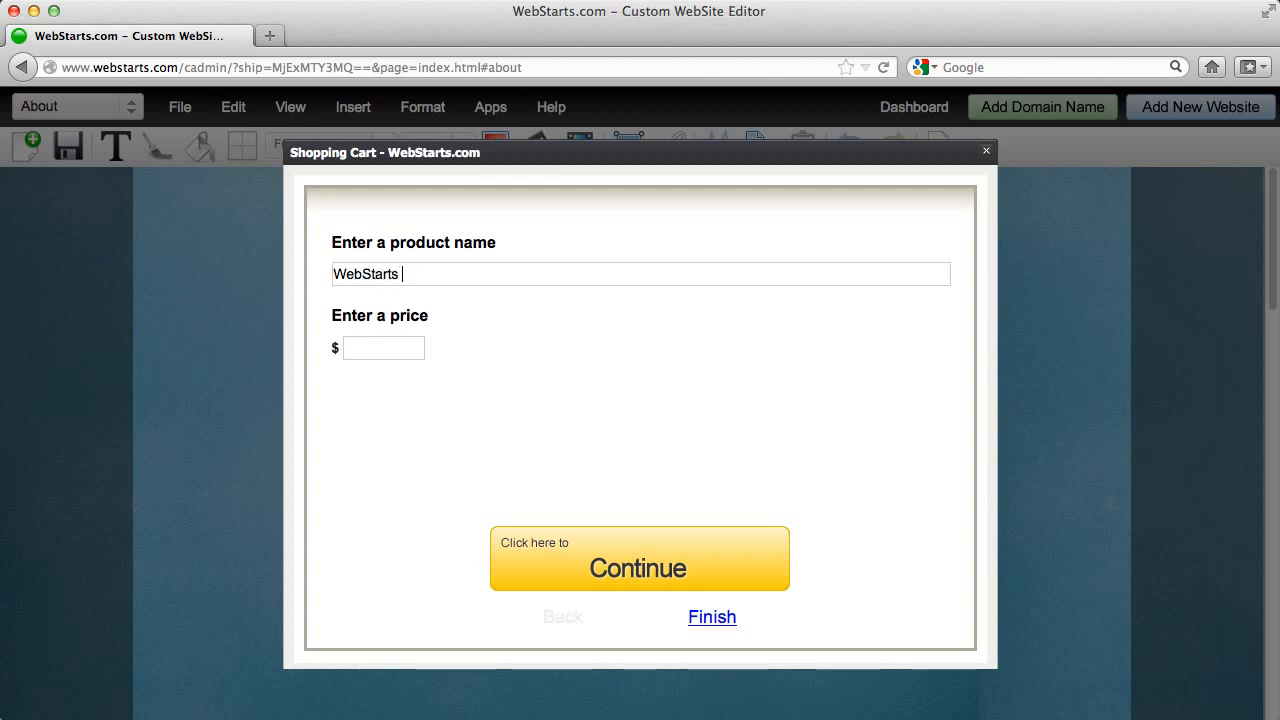
text(T-Shirt)
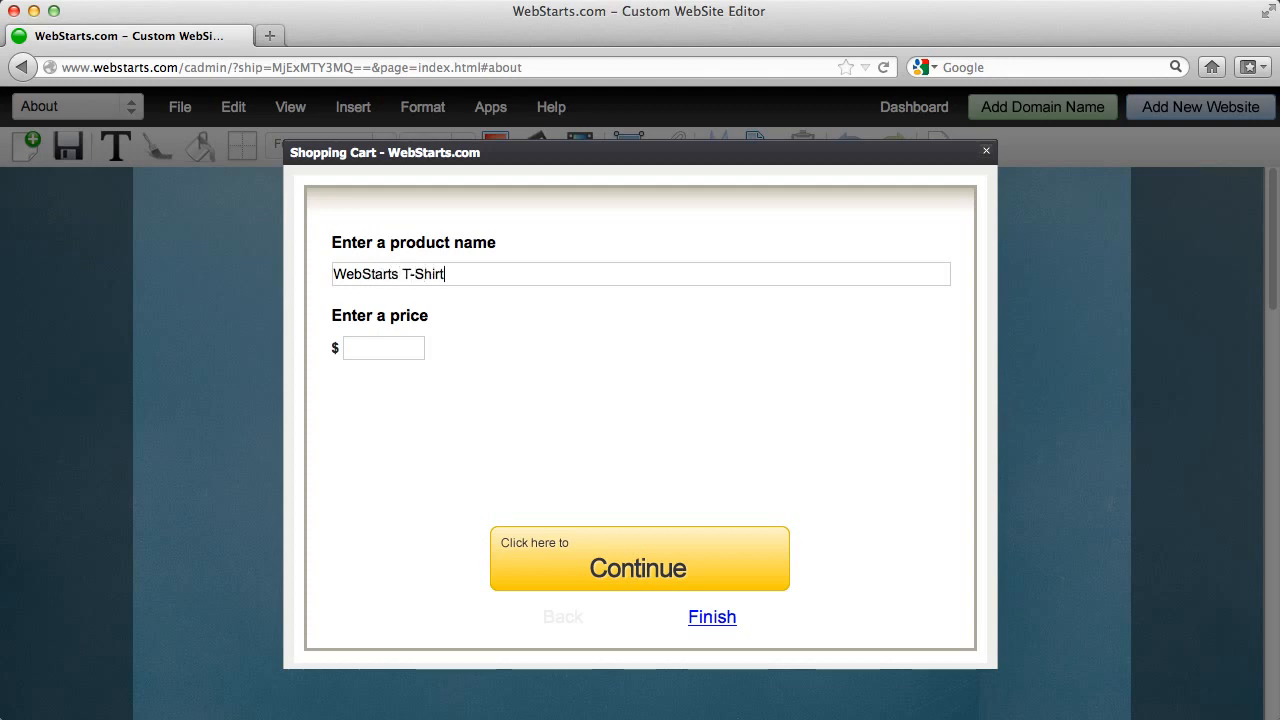
text(14.9)
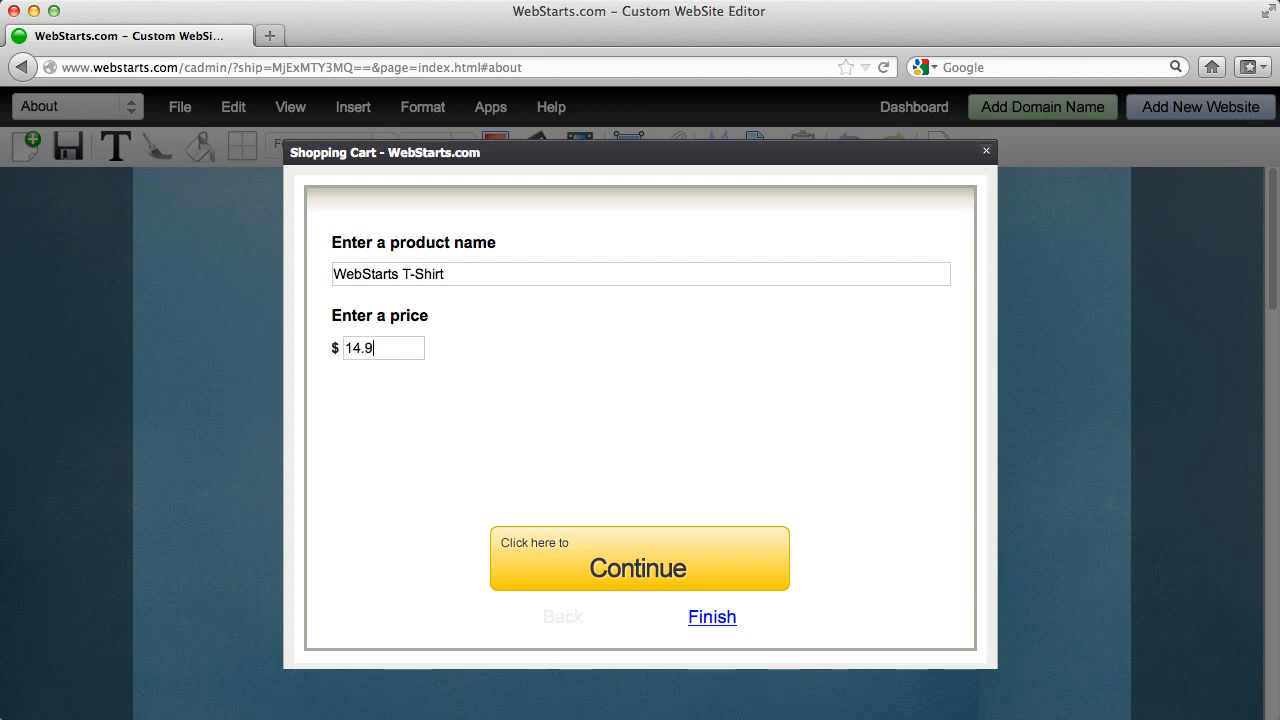
click(638, 567)
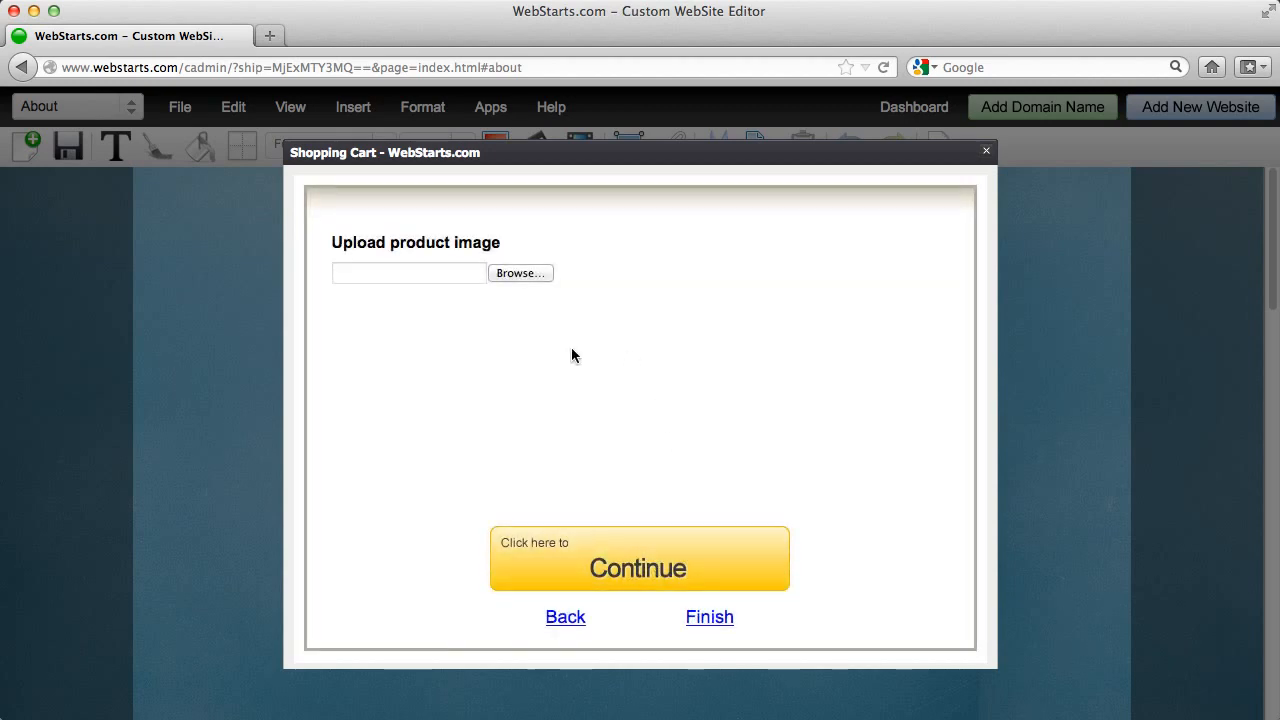
- Upload the black T-shirt photo as the product image and continue
click(520, 273)
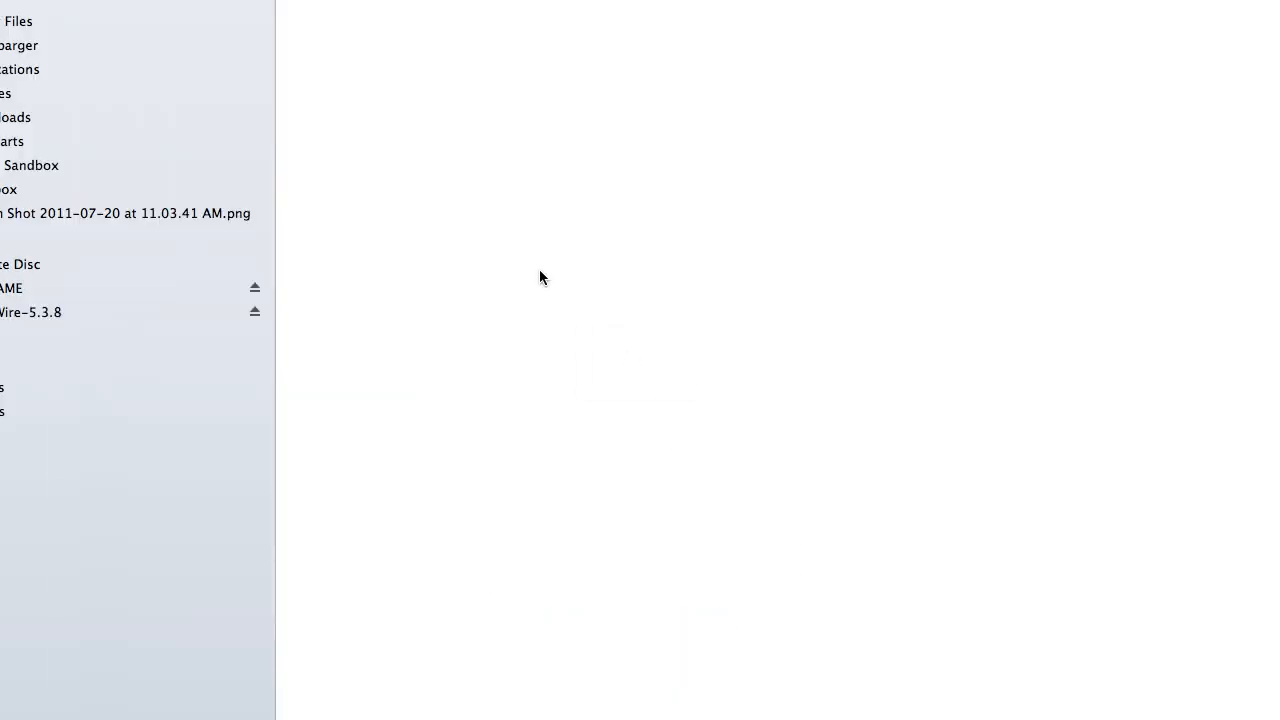
click(20, 93)
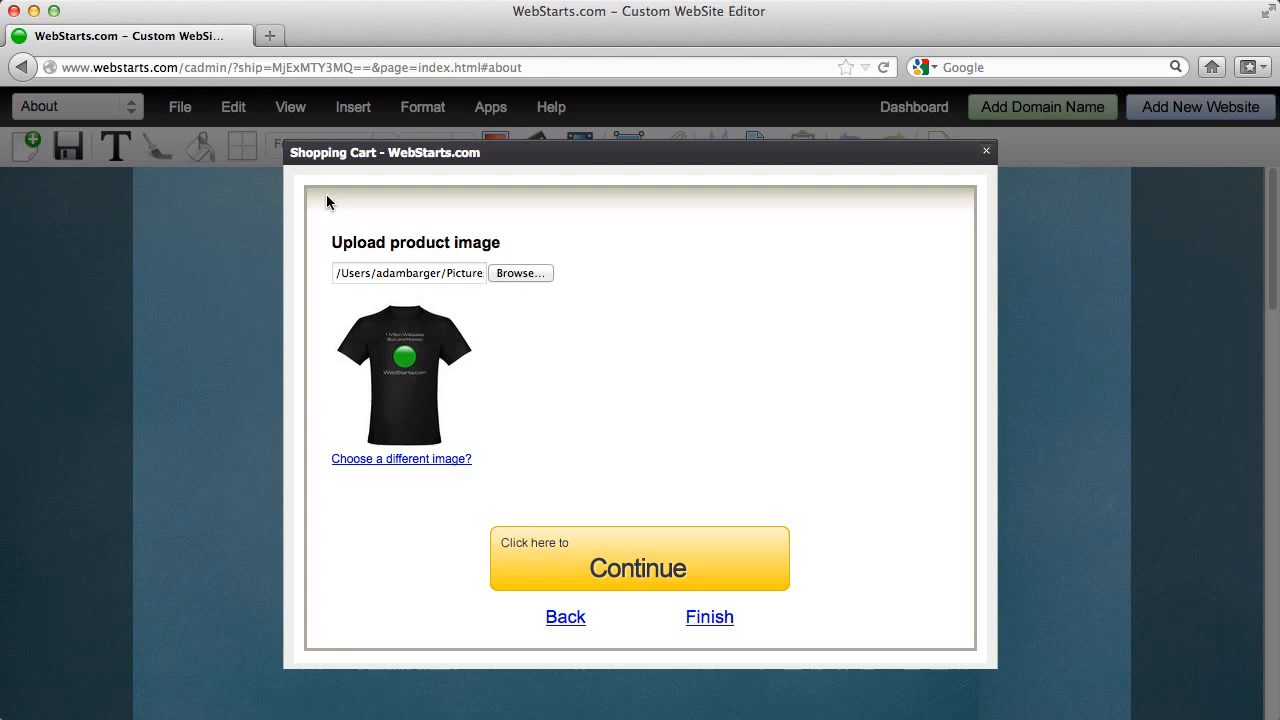
click(638, 568)
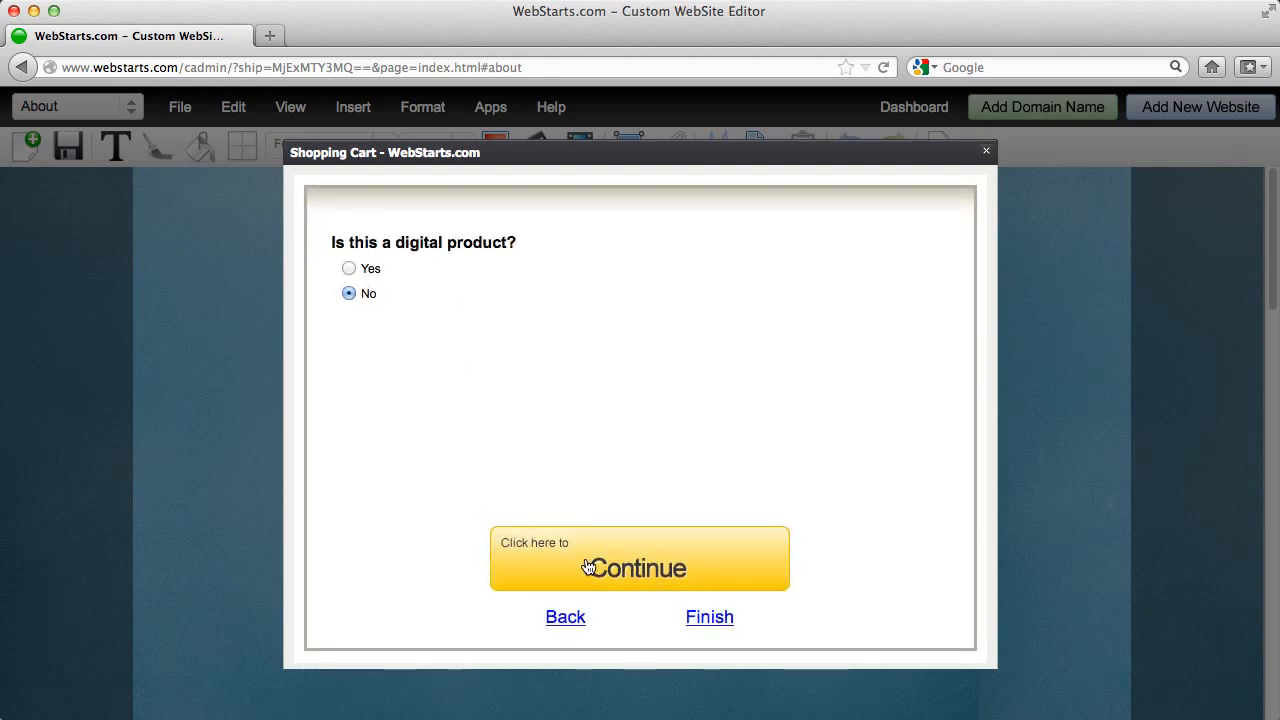
- Keep the product non-digital, enable shipping with a weight, and continue to preview
click(638, 566)
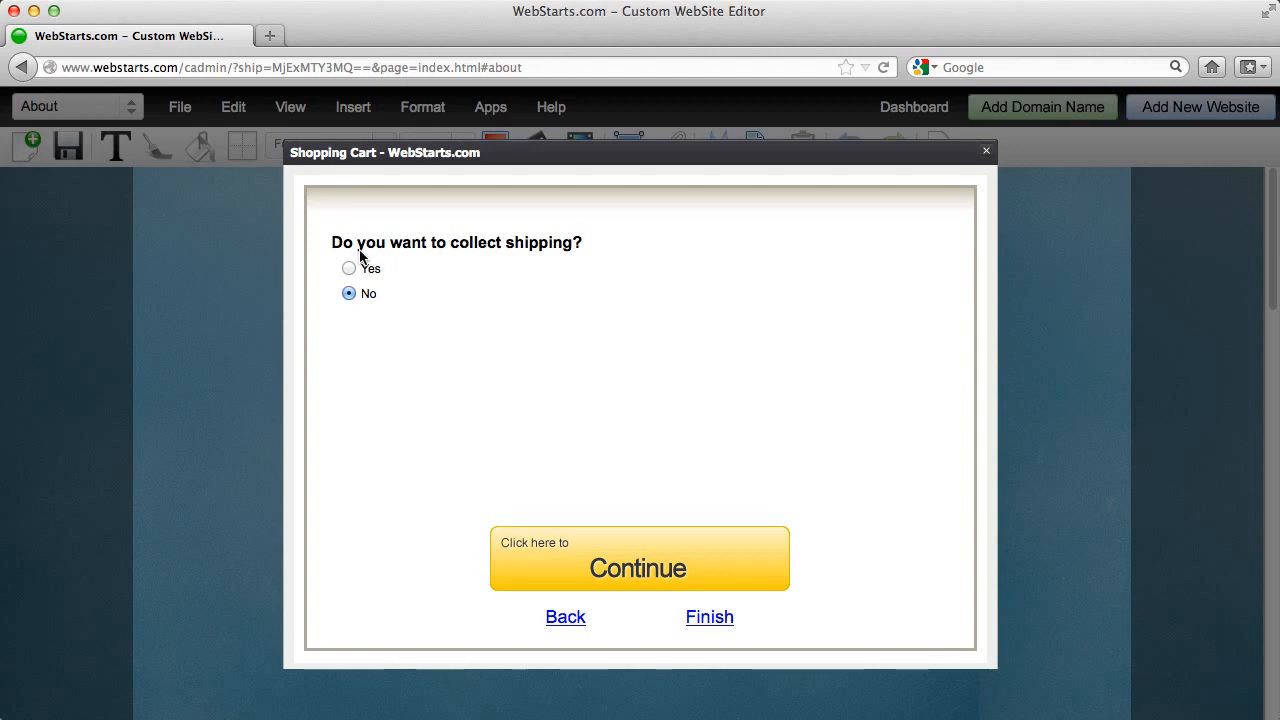
click(349, 268)
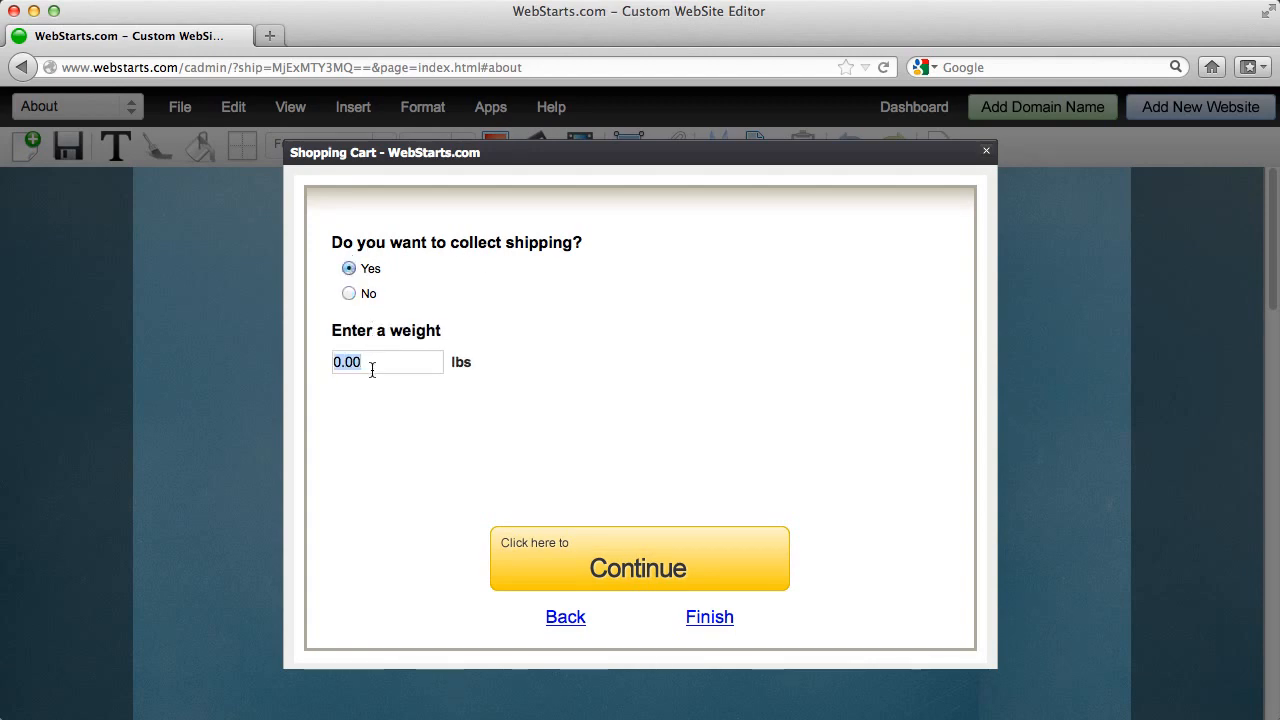
text(3)
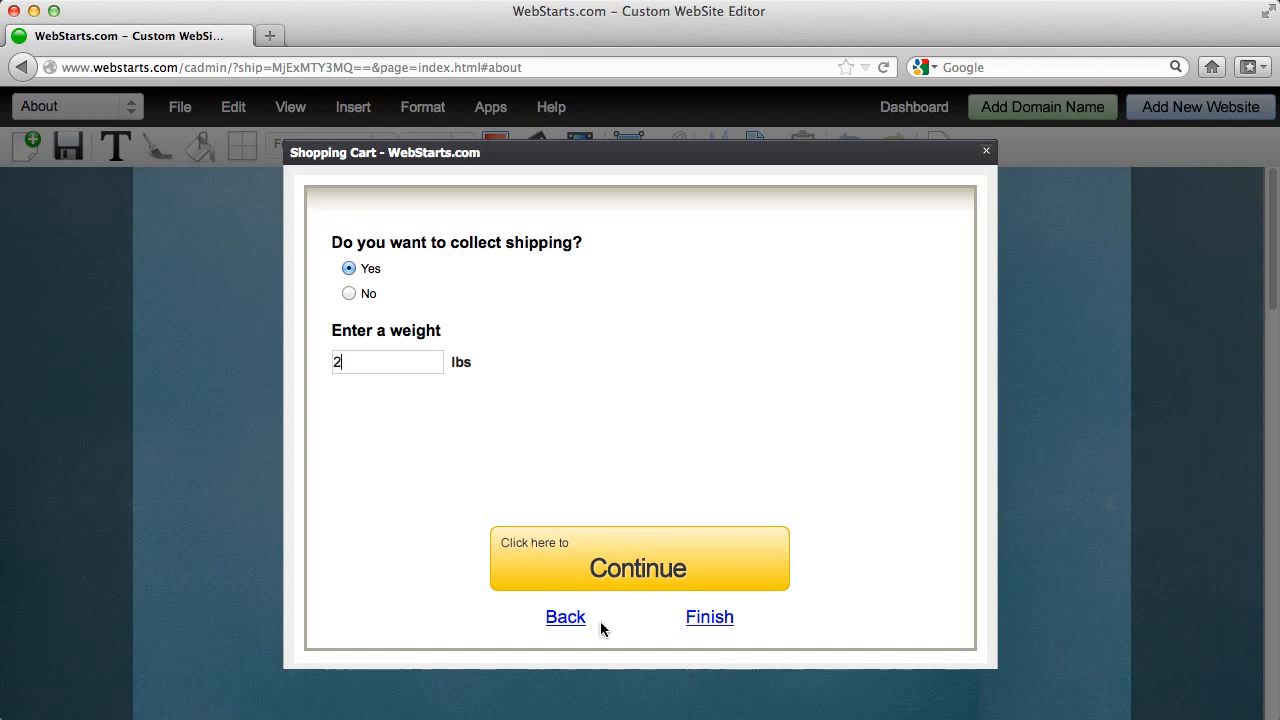
click(638, 557)
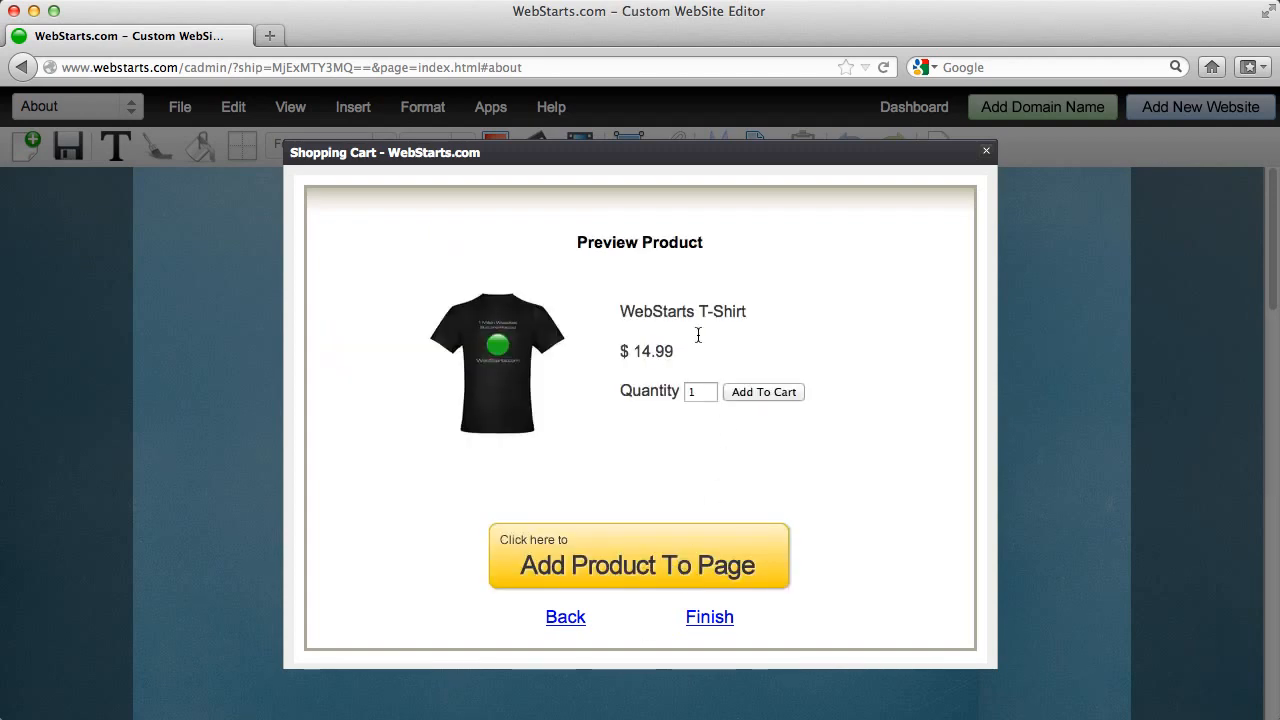
mouse_move(695, 577)
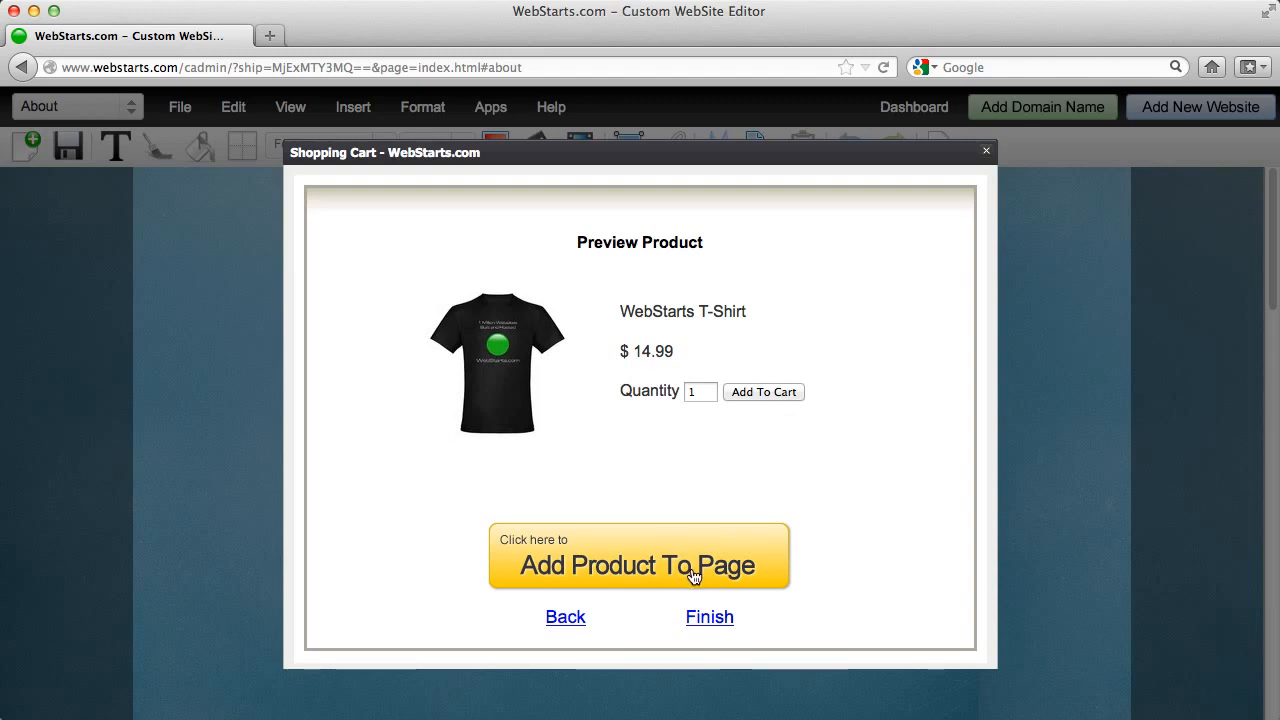
- Insert the previewed WebStarts T-Shirt listing onto the About page
click(639, 565)
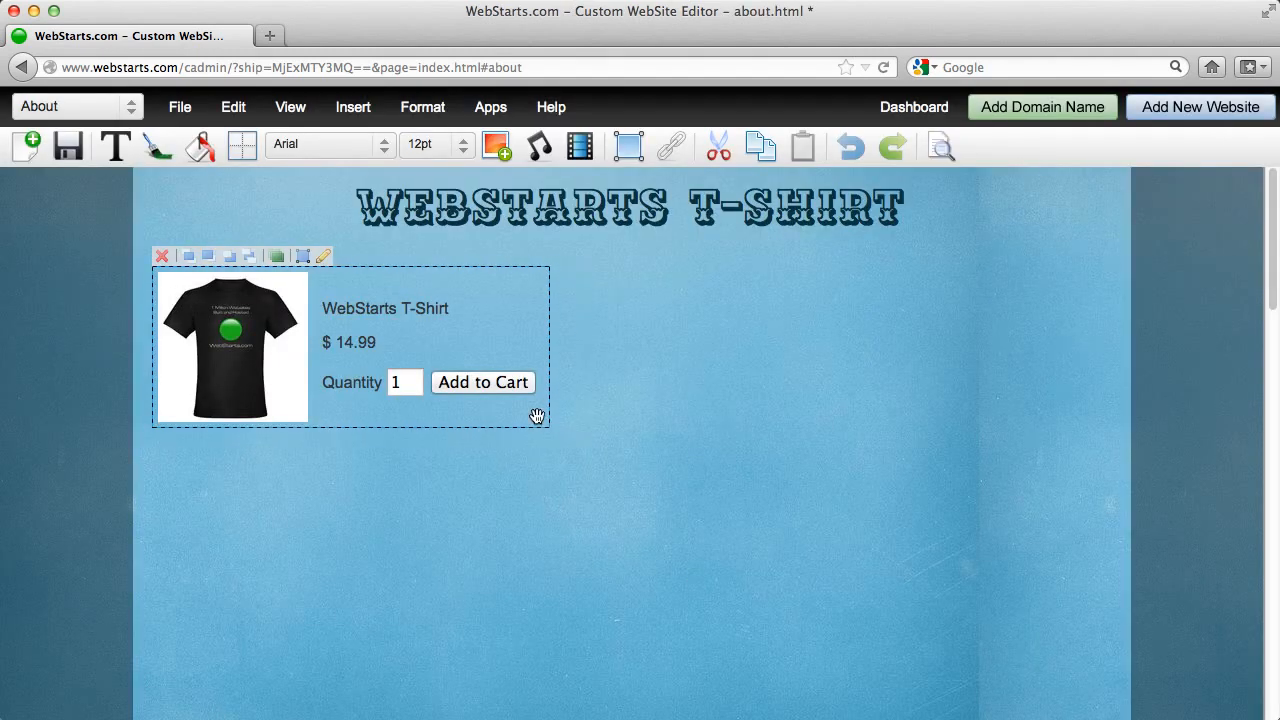
mouse_move(86, 121)
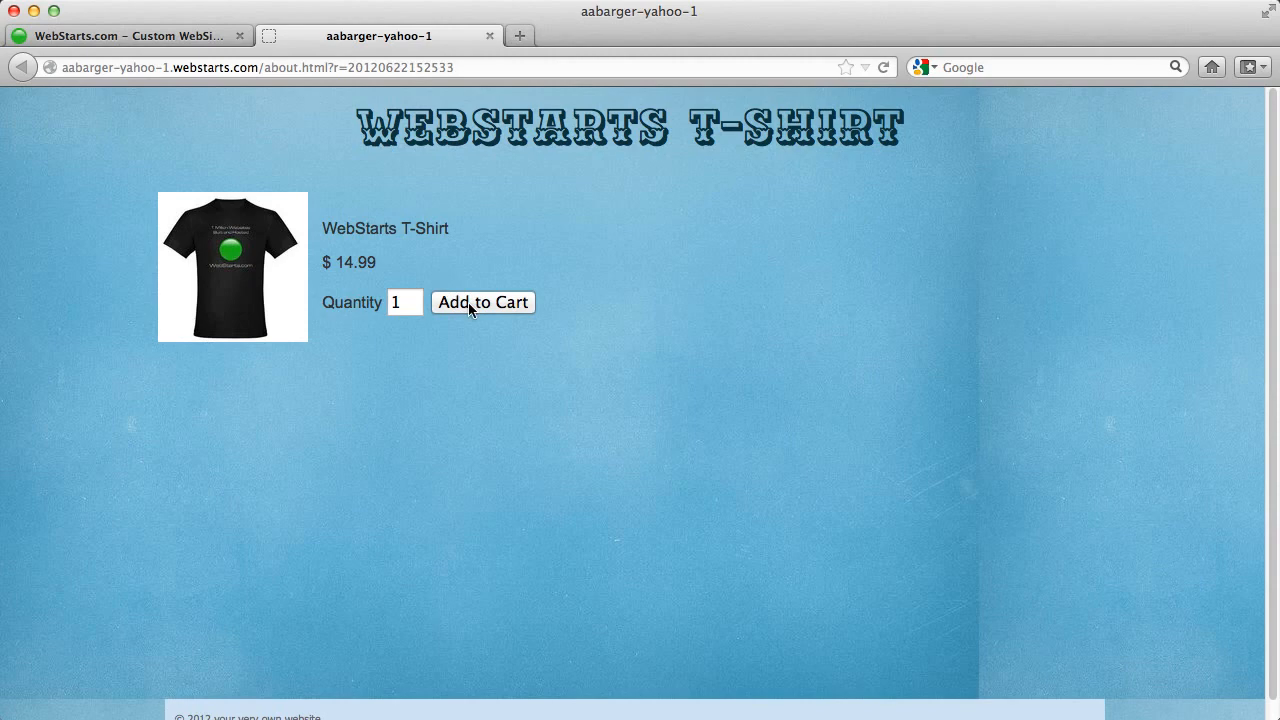
- Add one WebStarts T-Shirt to the cart, showing a $14.99 subtotal
click(483, 302)
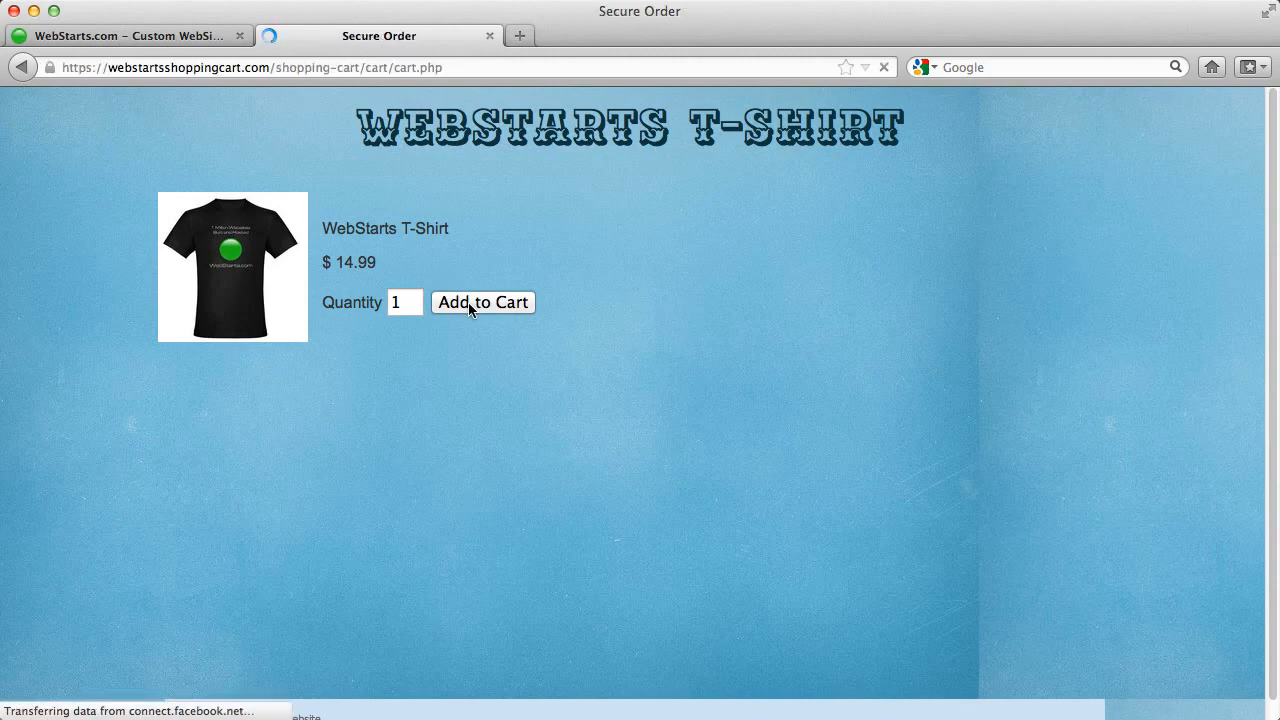
click(482, 302)
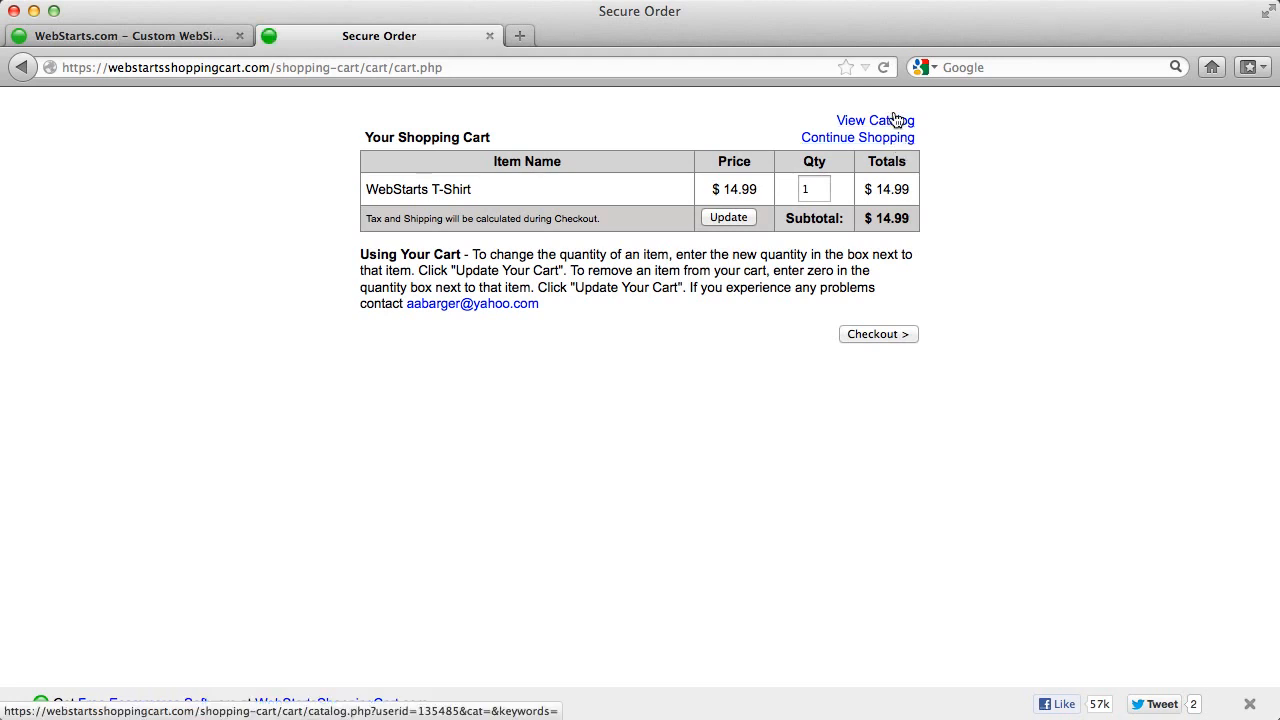
- Browse the store catalog and its All Categories list, then return to About
click(865, 120)
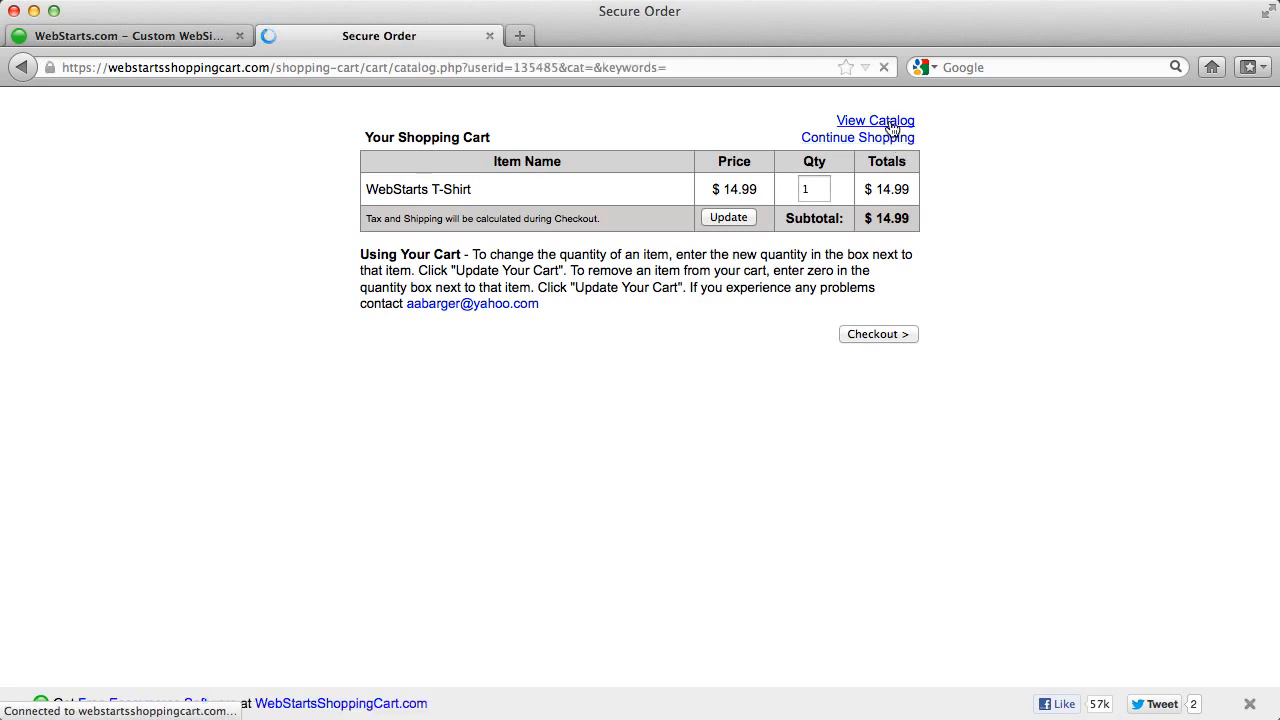
click(868, 121)
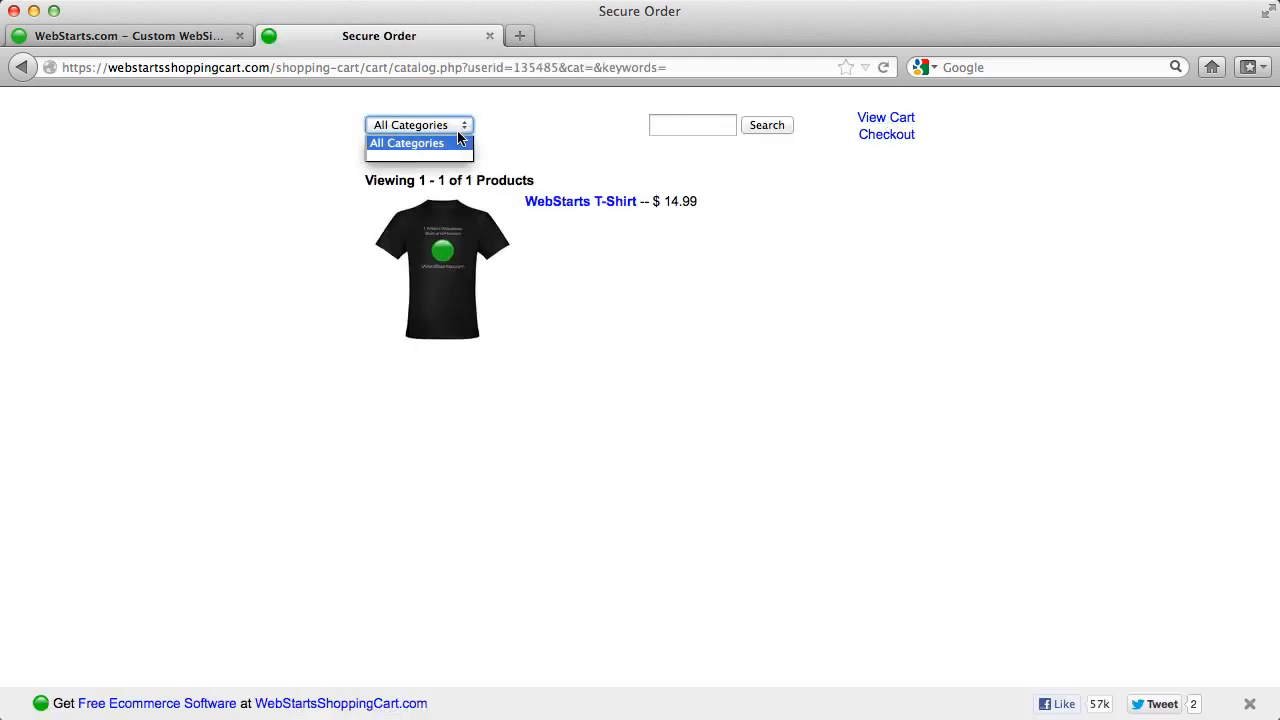
click(418, 142)
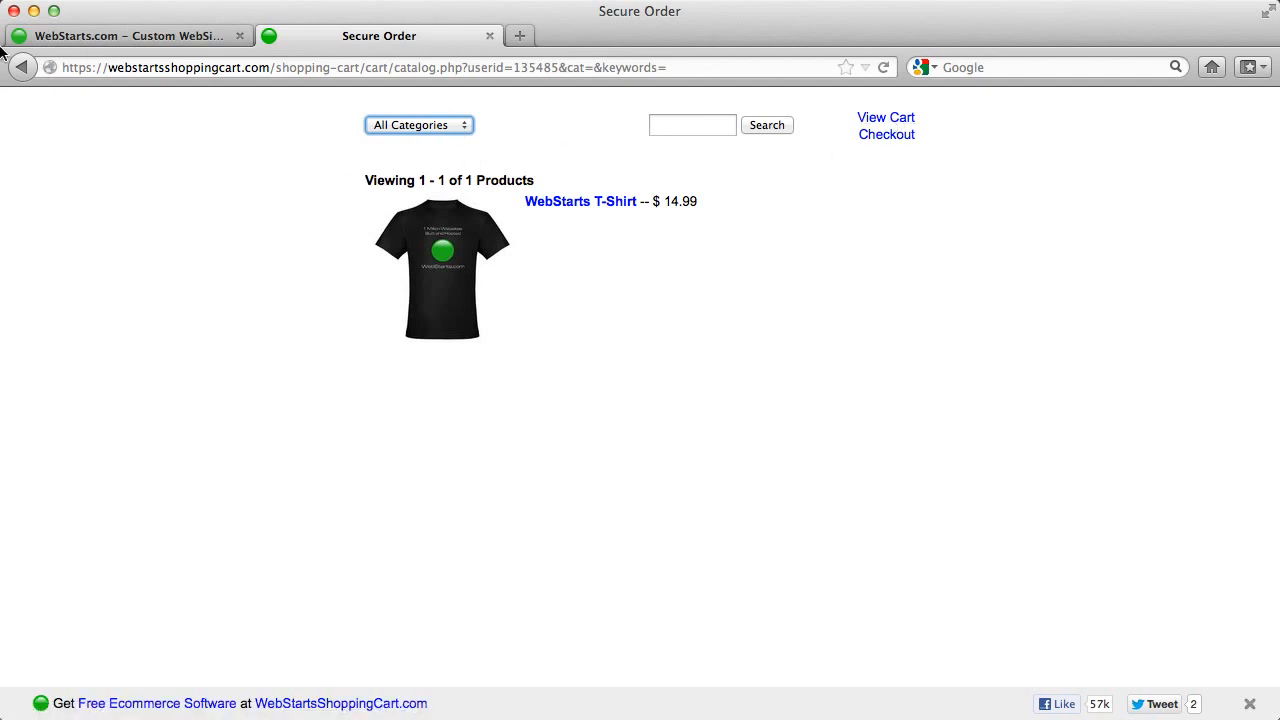
click(885, 117)
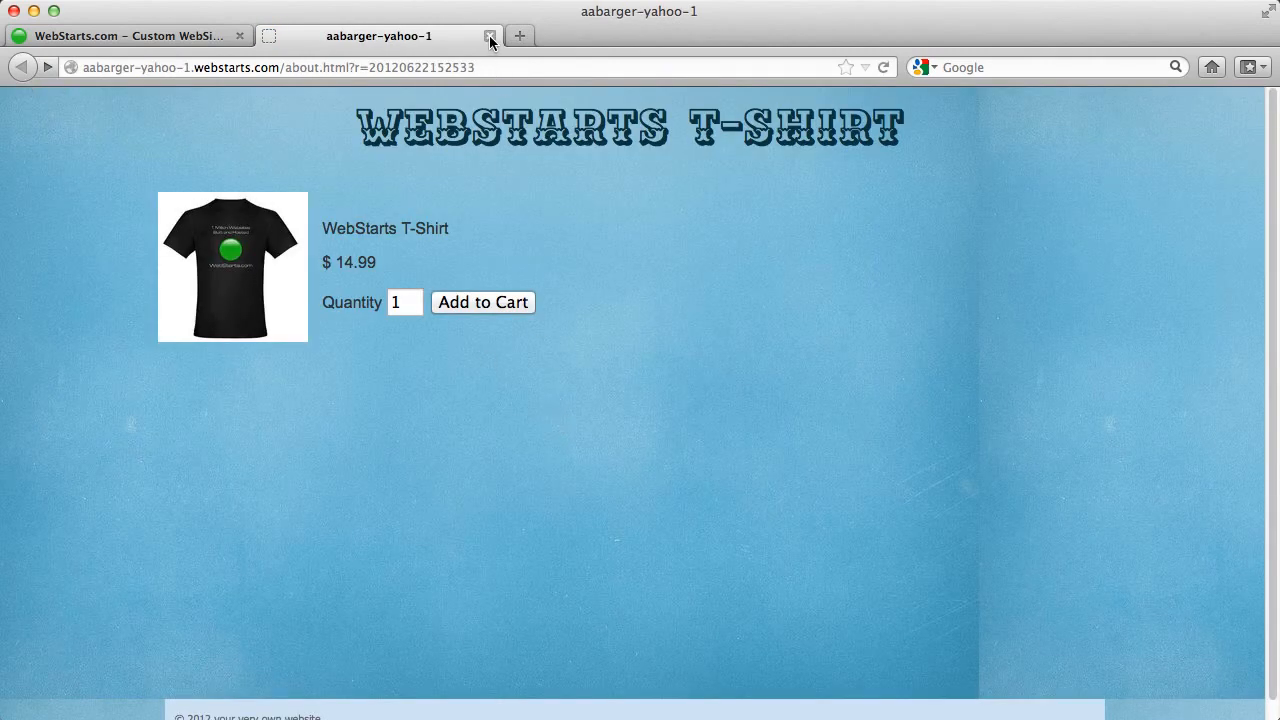
mouse_move(486, 35)
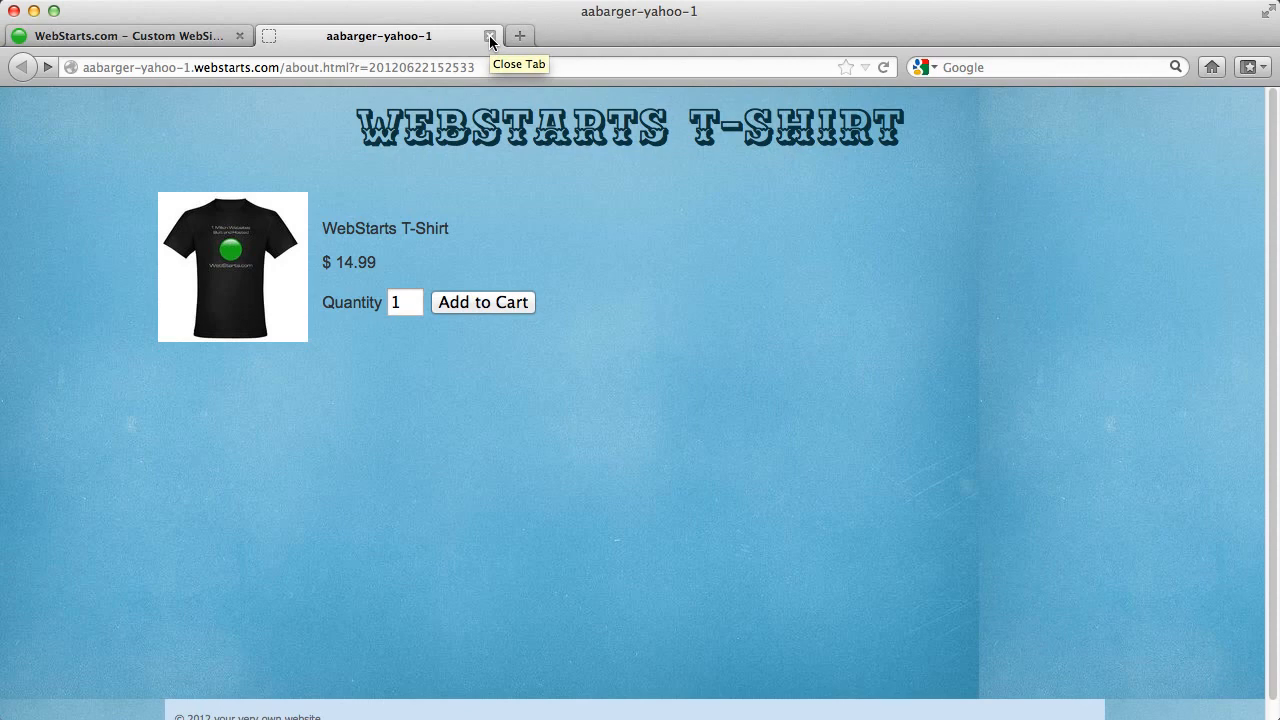